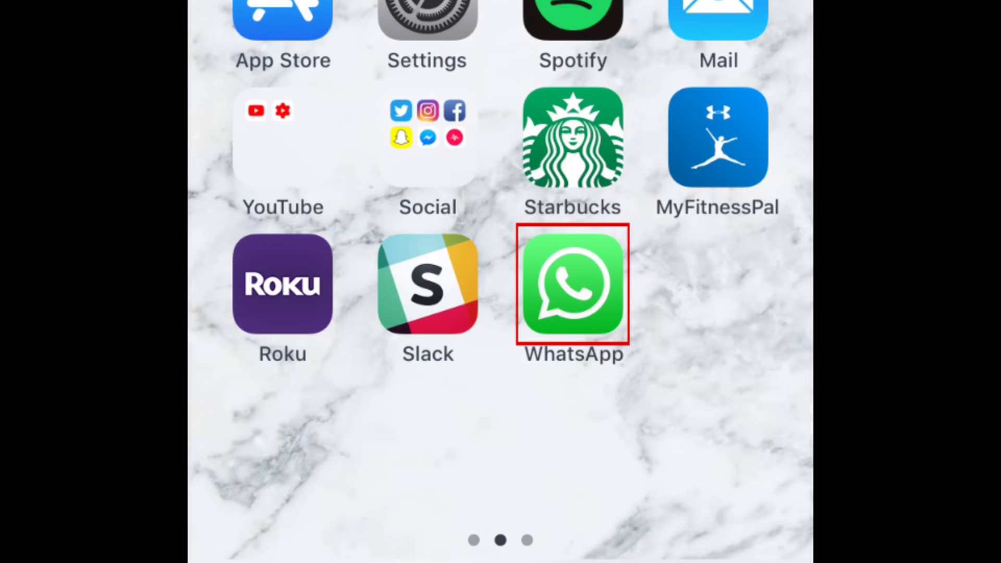
- Launch WhatsApp from the iOS Home Screen icon
{"action": "left_click", "coordinate": [573, 284]}
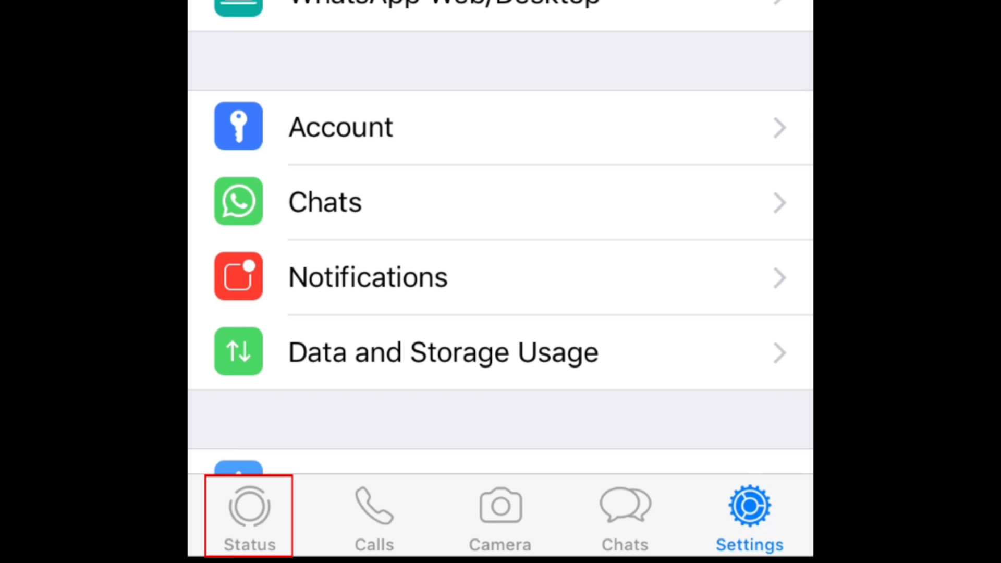
- Switch to the Status tab, where My Status is empty
{"action": "left_click", "coordinate": [248, 514]}
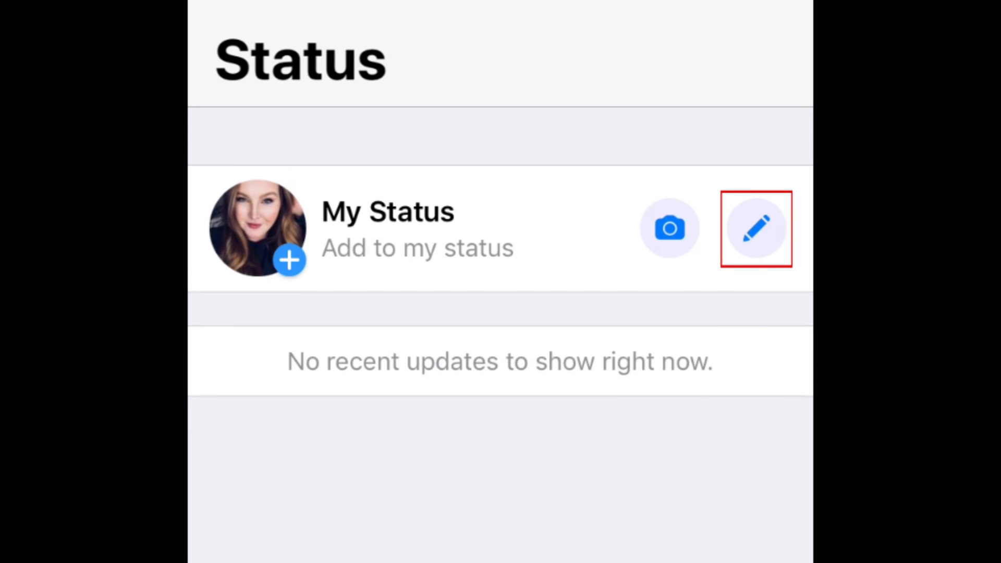
{"action": "left_click", "coordinate": [756, 228]}
{"action": "type", "text": "Check this out! https://techboomers.com"}
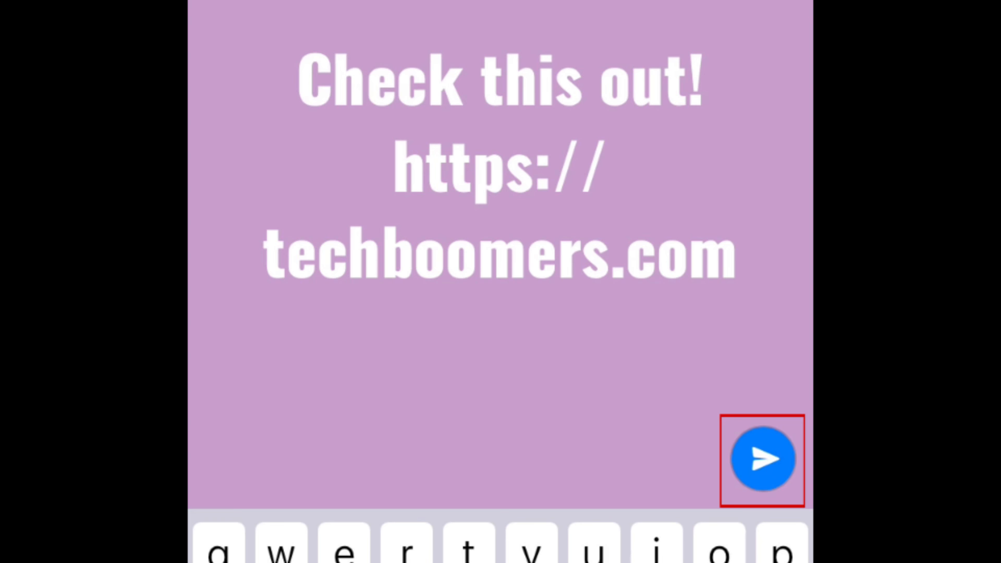
{"action": "left_click", "coordinate": [761, 459]}
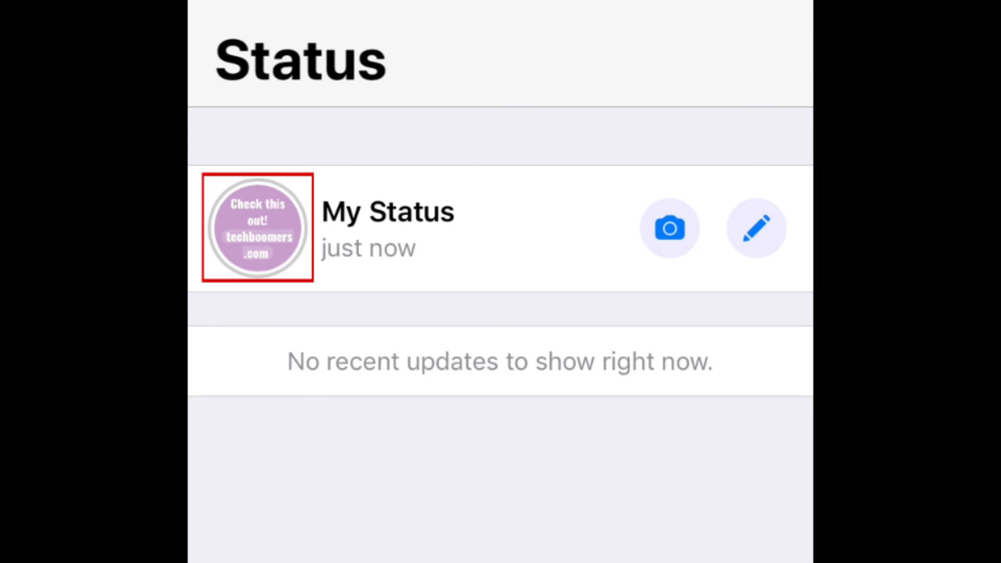
- View the new status under My Status and tap its techboomers.com link
{"action": "left_click", "coordinate": [257, 228]}
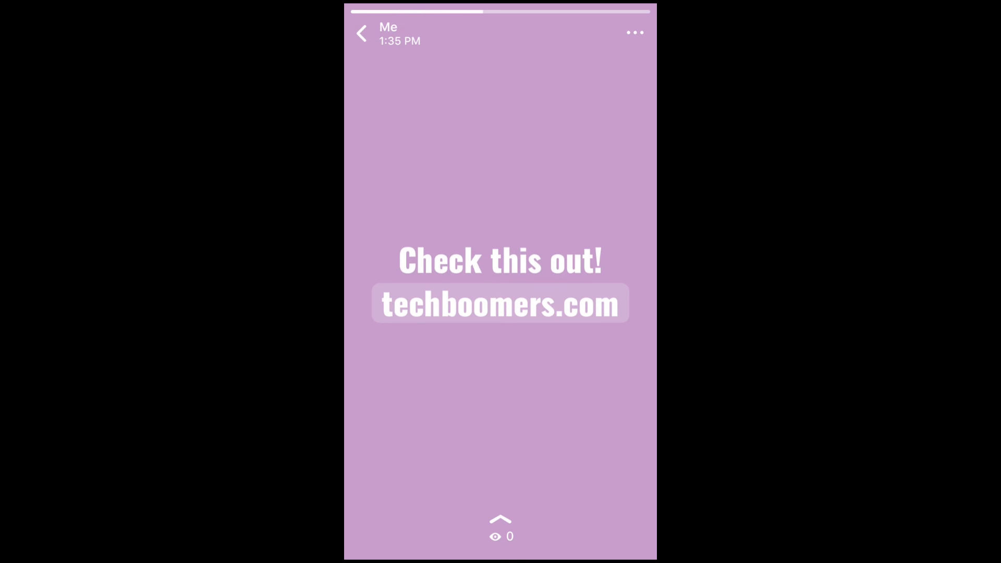
{"action": "left_click", "coordinate": [500, 302]}
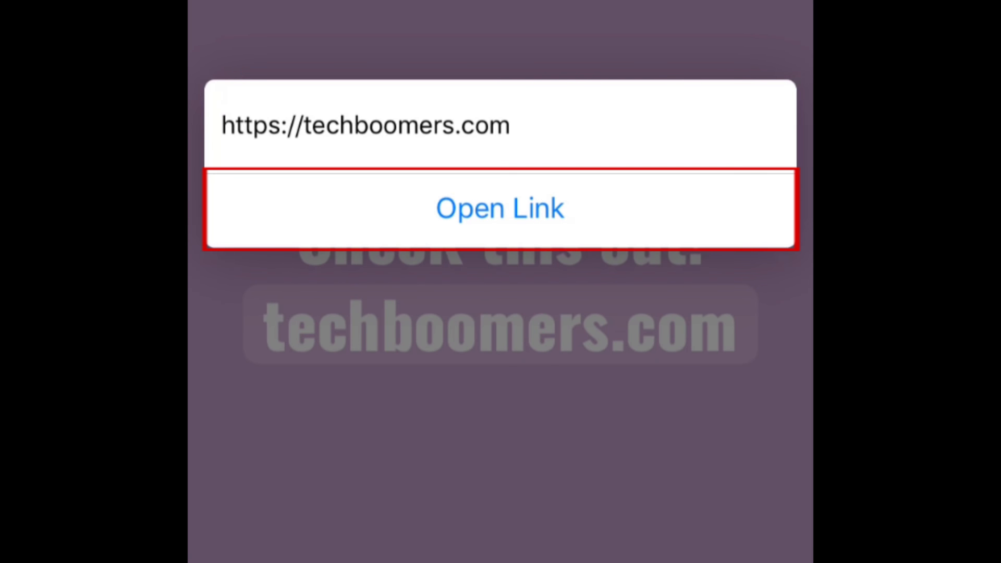
- Confirm Open Link to load the TechBoomers homepage in Safari
{"action": "left_click", "coordinate": [501, 209]}
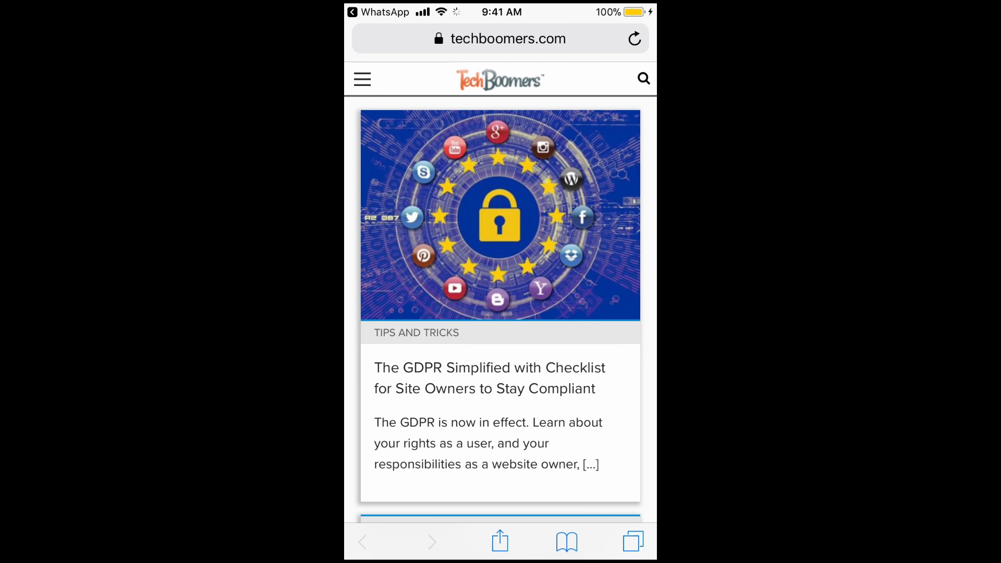